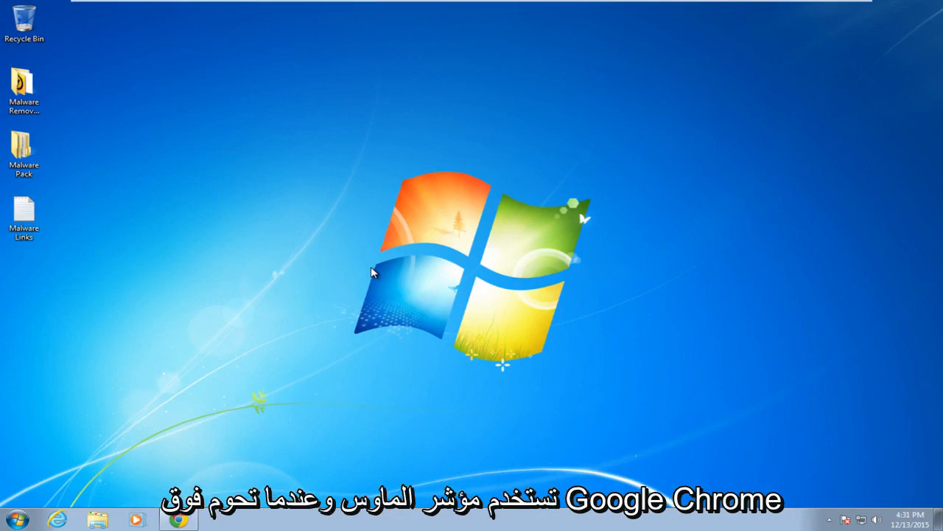
{"action": "mouse_move", "coordinate": [212, 472]}
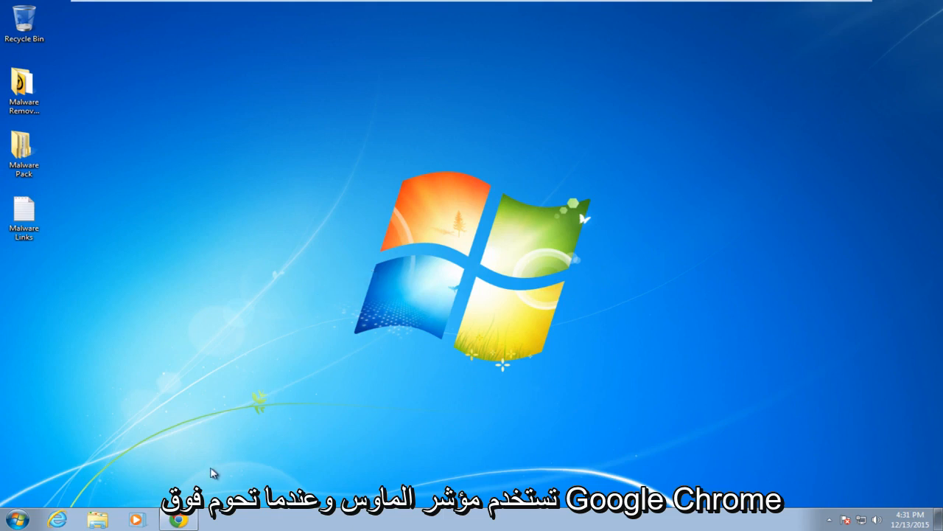
Launch Google Chrome from the Windows 7 taskbar.
{"action": "left_click", "coordinate": [178, 519]}
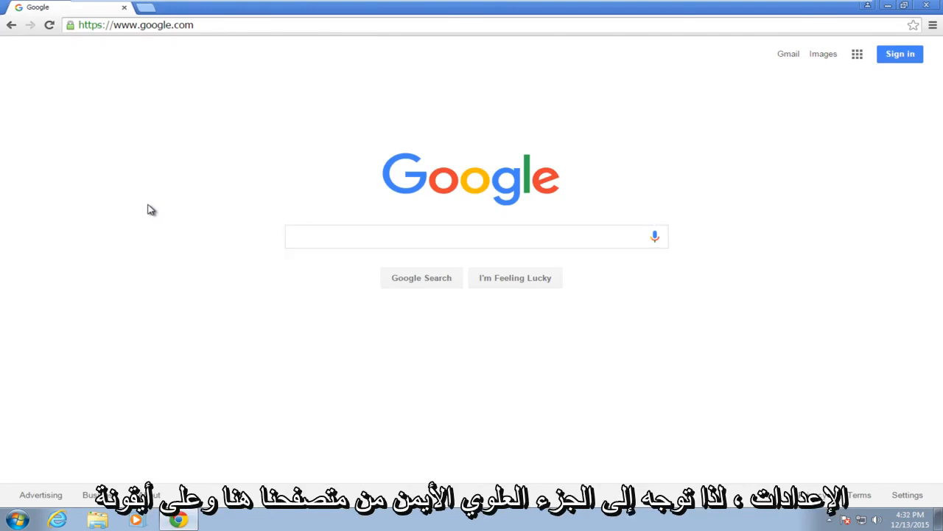
{"action": "mouse_move", "coordinate": [932, 32]}
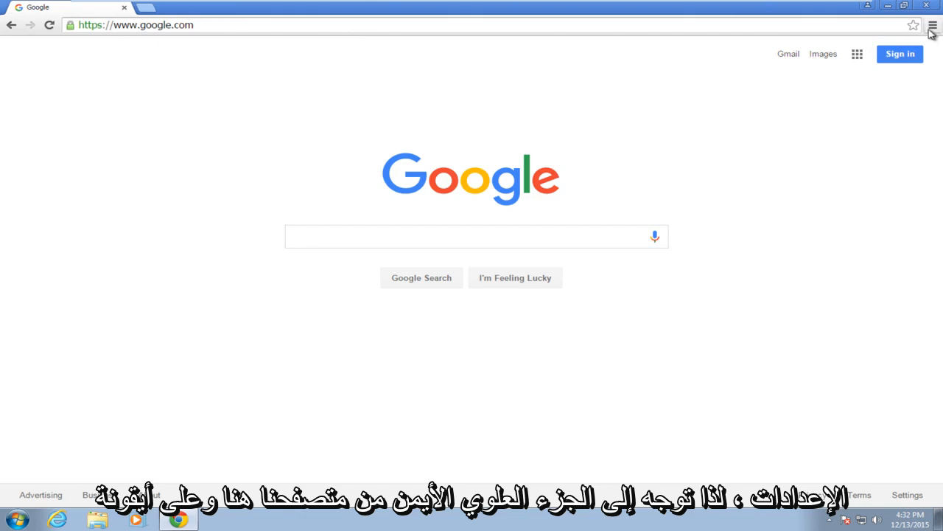
{"action": "mouse_move", "coordinate": [932, 27]}
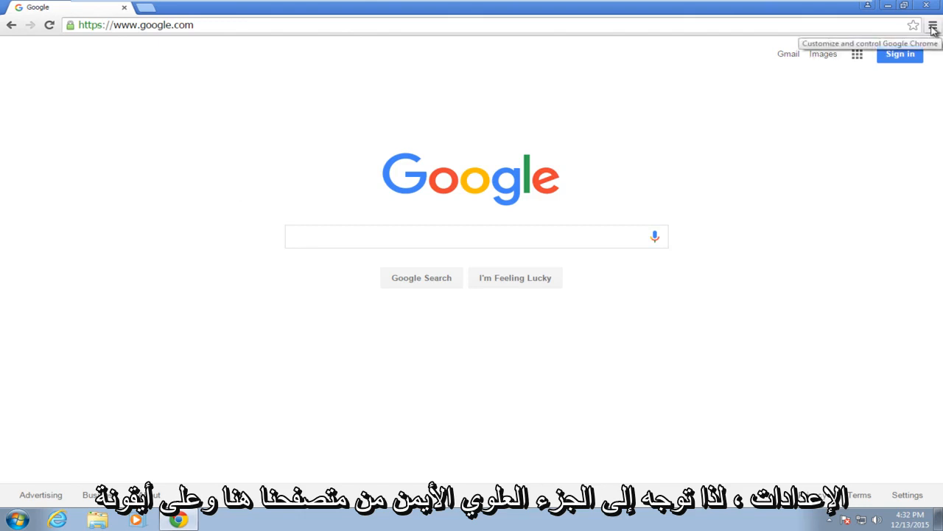
Reach the Settings page through the 'Customize and control Google Chrome' menu.
{"action": "left_click", "coordinate": [934, 25]}
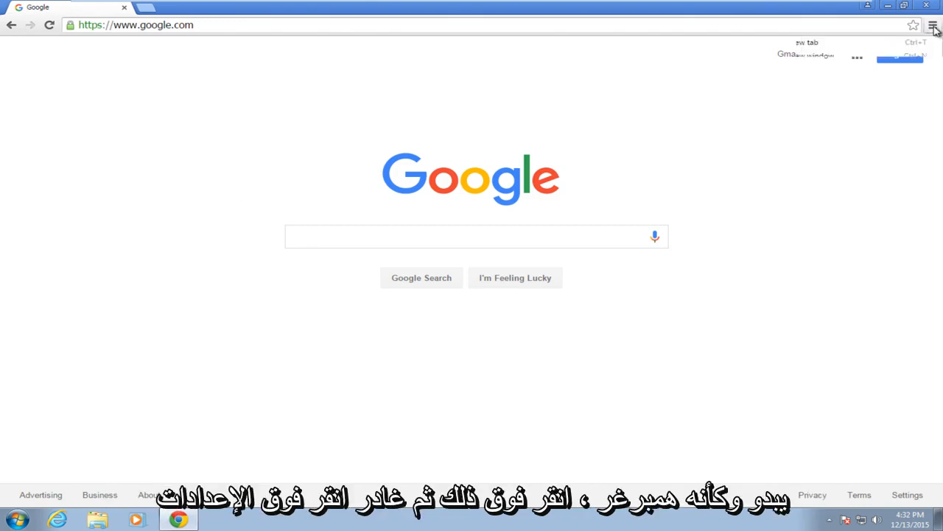
{"action": "left_click", "coordinate": [933, 25]}
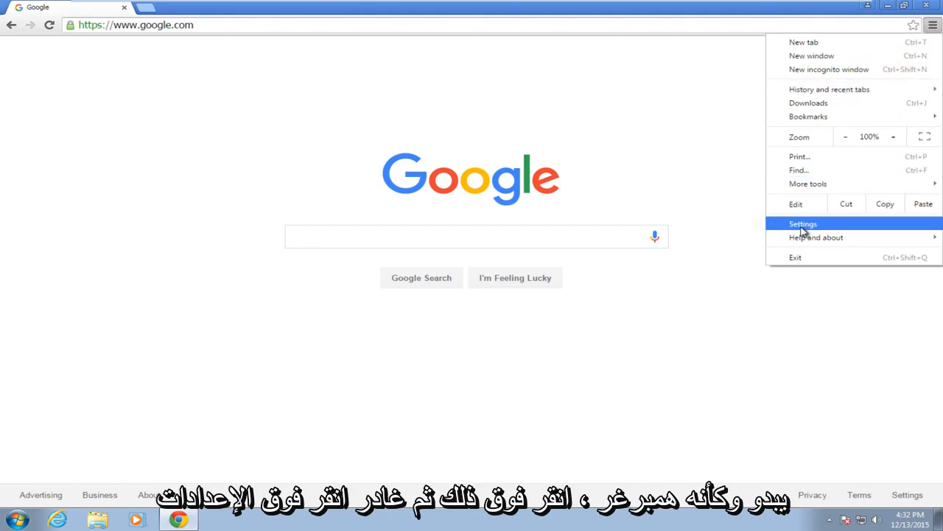
{"action": "left_click", "coordinate": [802, 224]}
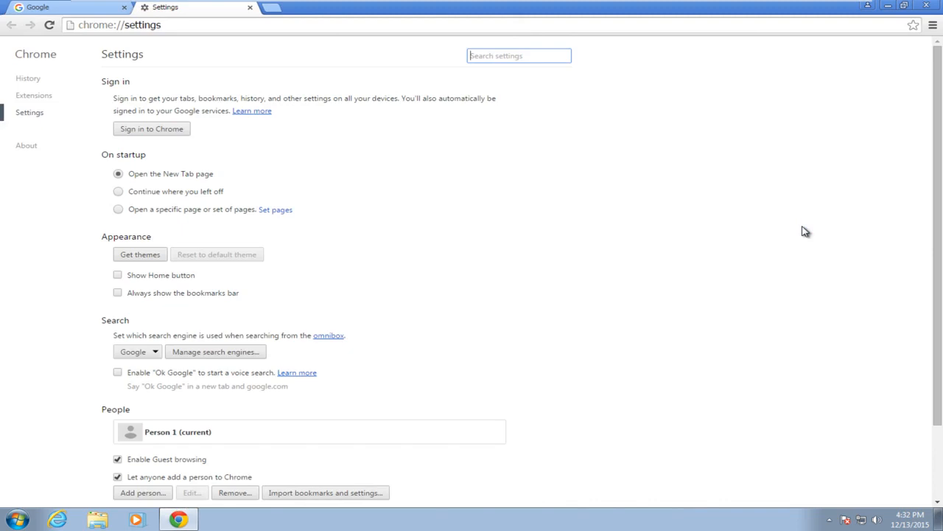
Scroll the Settings page down to the System section with the hardware acceleration option.
{"action": "scroll", "scroll_direction": "down", "scroll_amount": 3}
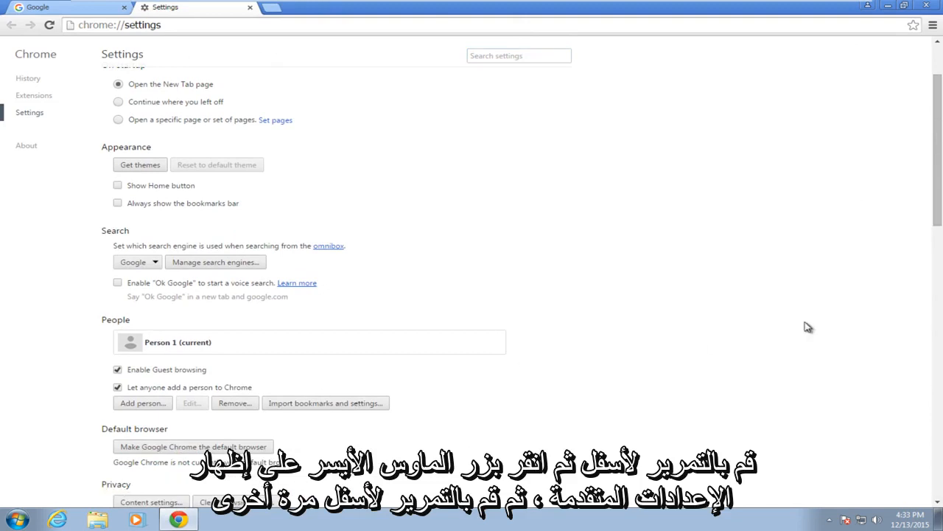
{"action": "scroll", "scroll_direction": "down", "scroll_amount": 3}
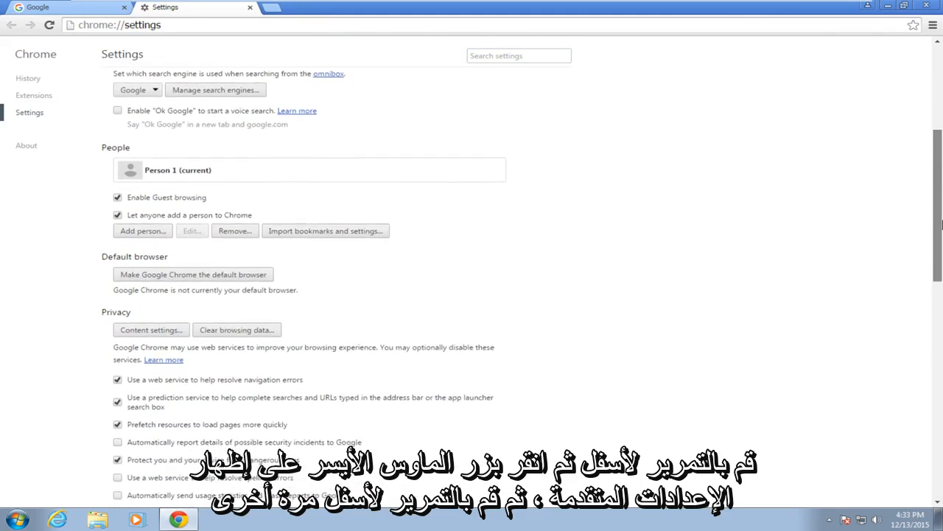
{"action": "scroll", "scroll_direction": "down", "scroll_amount": 3}
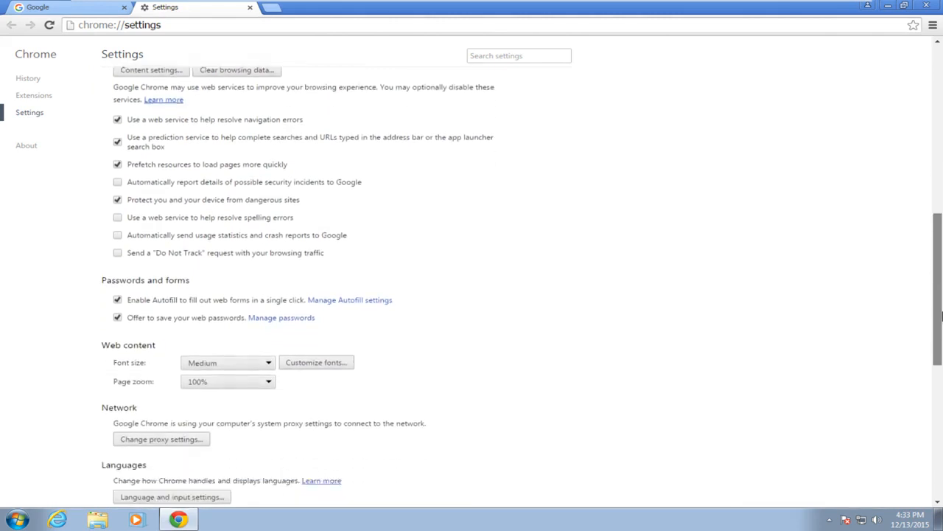
{"action": "scroll", "scroll_direction": "down", "scroll_amount": 3}
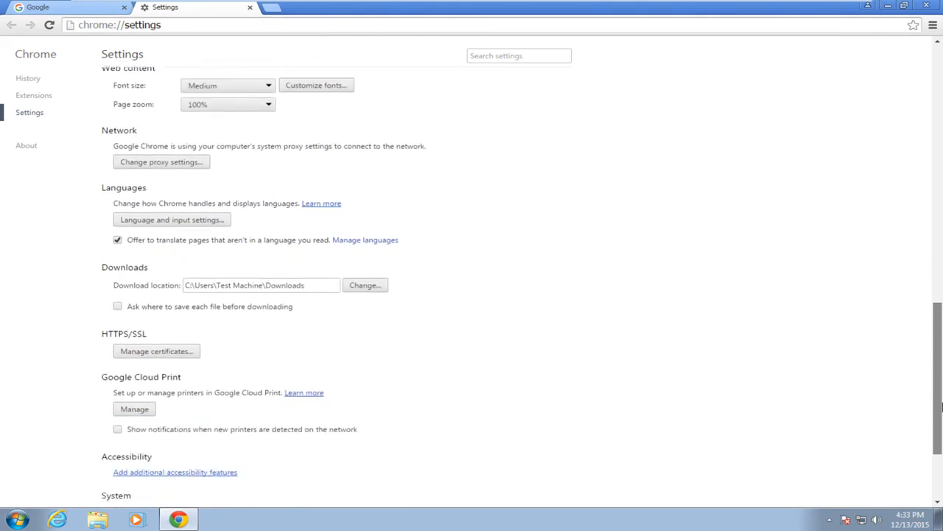
{"action": "scroll", "scroll_direction": "down", "scroll_amount": 3}
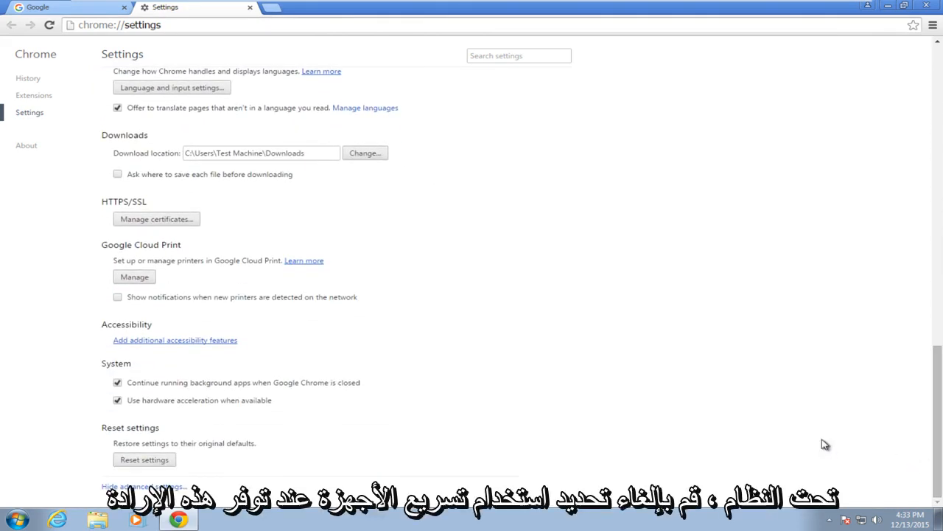
Uncheck 'Use hardware acceleration when available', leaving the restart-required note.
{"action": "left_click", "coordinate": [118, 401]}
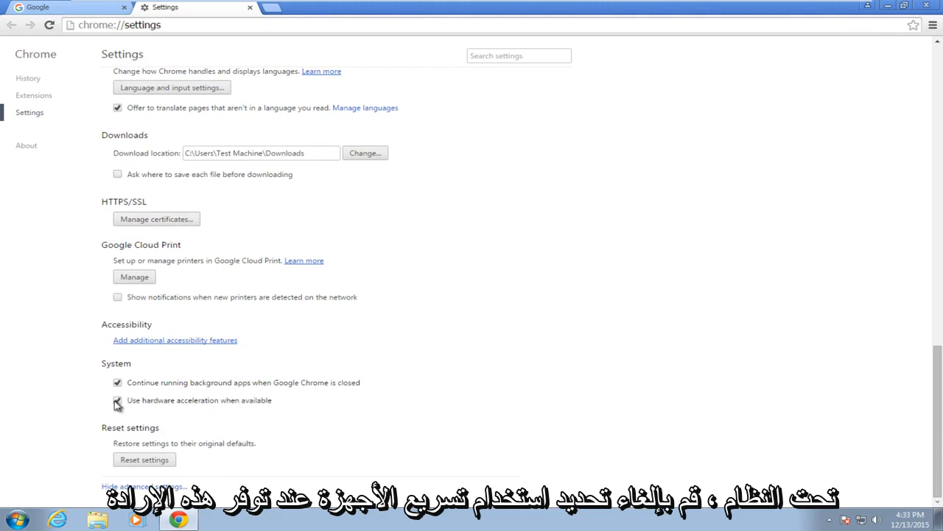
{"action": "left_click", "coordinate": [118, 400]}
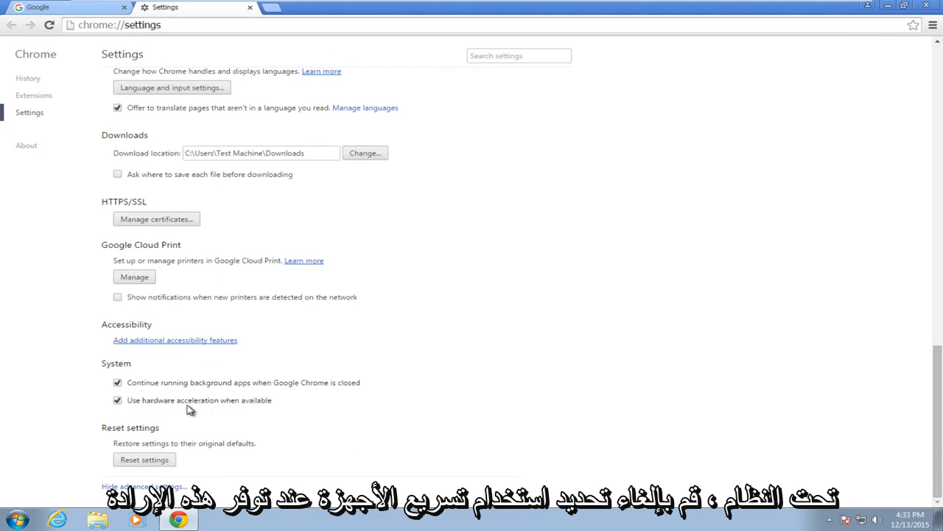
{"action": "left_click", "coordinate": [118, 400]}
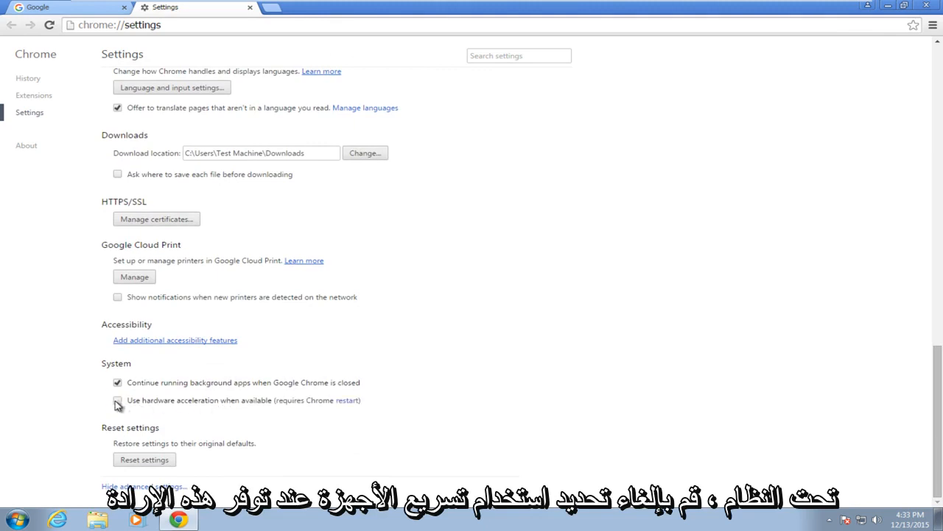
{"action": "left_click", "coordinate": [118, 399]}
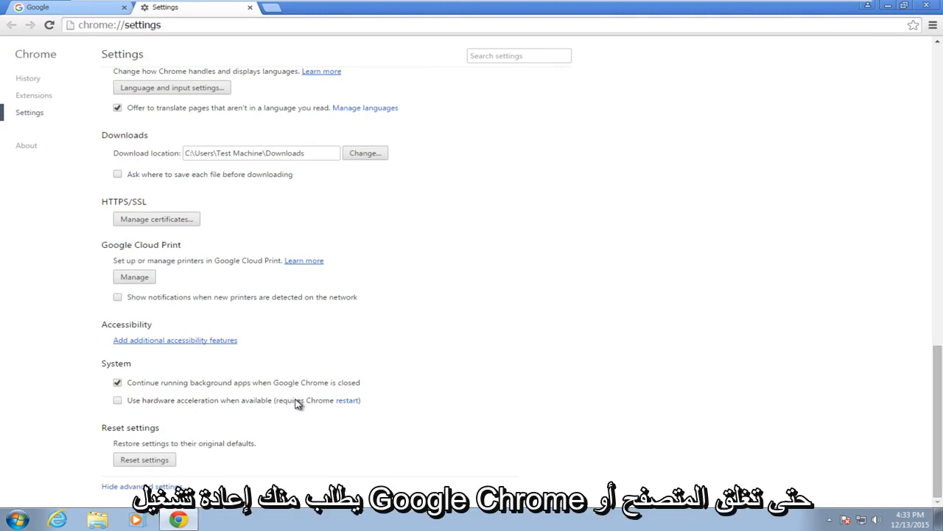
{"action": "mouse_move", "coordinate": [634, 239]}
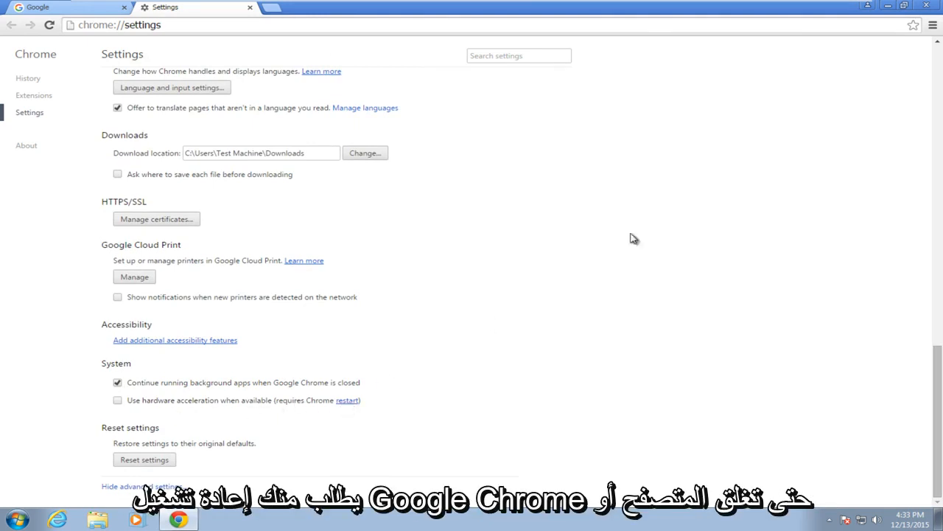
{"action": "mouse_move", "coordinate": [348, 401]}
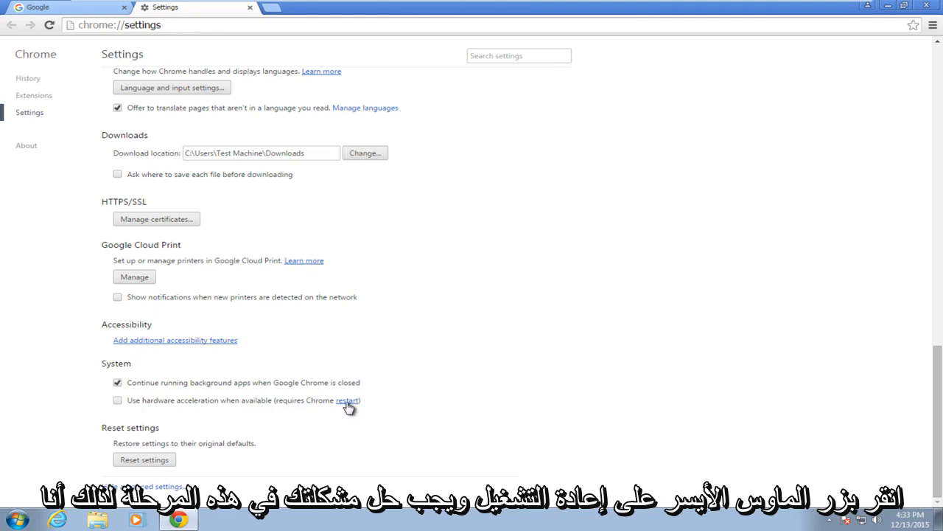